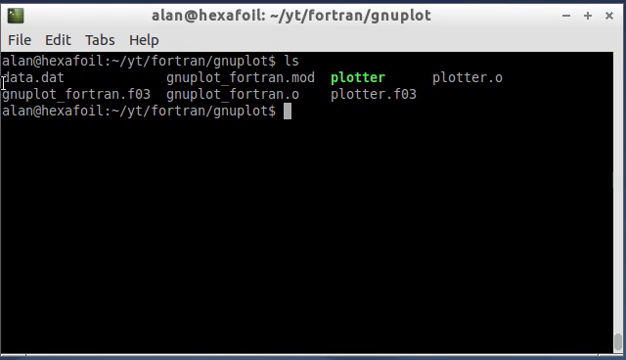
{"action": "mouse_move", "coordinate": [88, 76]}
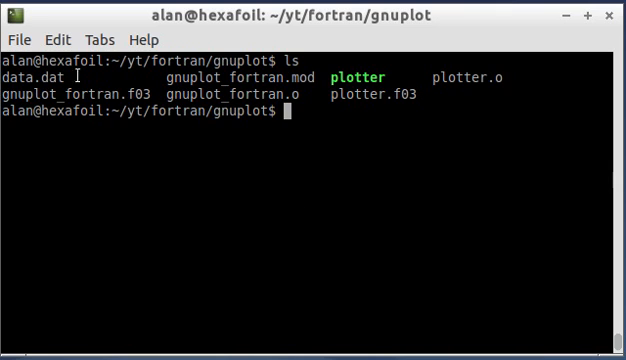
{"action": "mouse_move", "coordinate": [406, 44]}
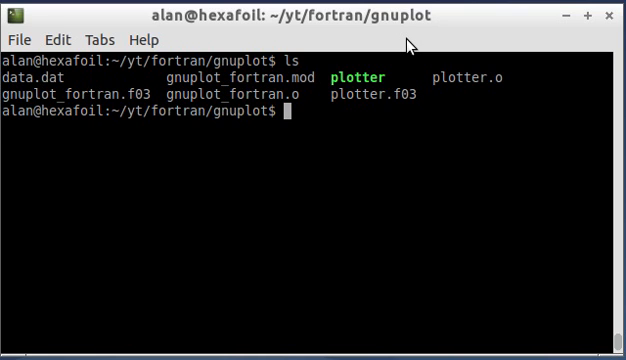
Launch gnuplot and run plot 'data.dat' using 1:2 to graph the points.
{"action": "type", "text": "gnuplot"}
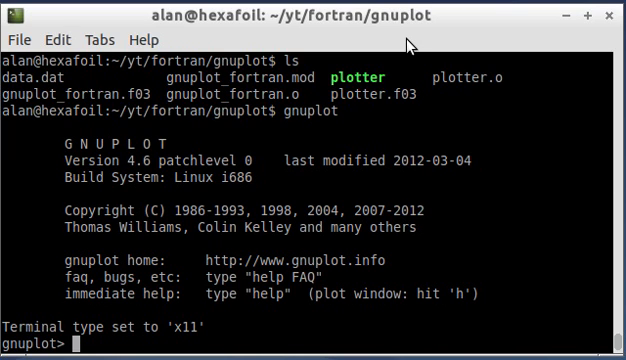
{"action": "type", "text": "plot 'da"}
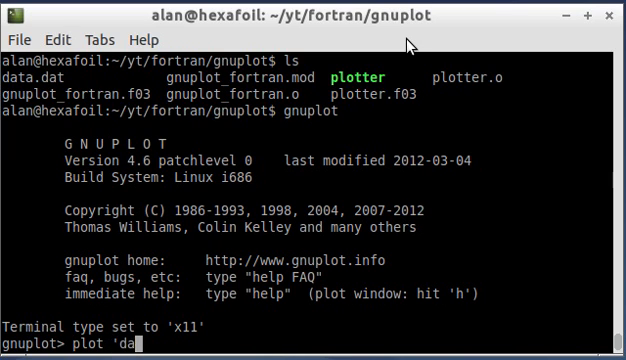
{"action": "type", "text": "ta.dat' usi"}
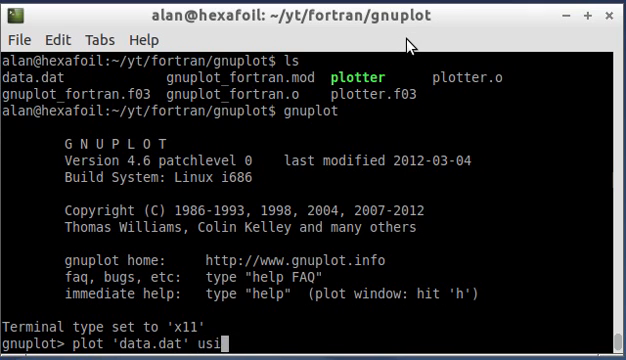
{"action": "key", "text": "Return"}
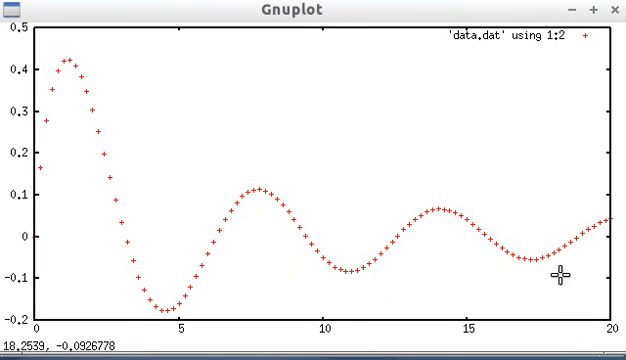
{"action": "mouse_move", "coordinate": [535, 18]}
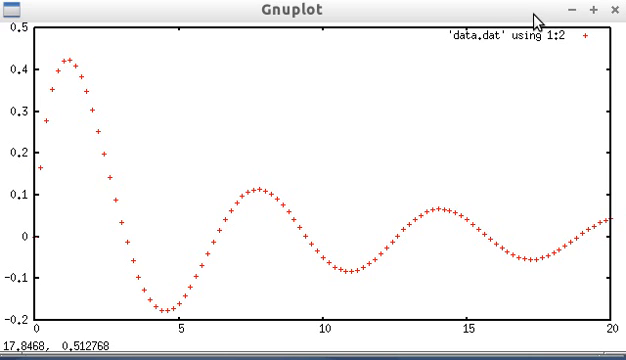
{"action": "mouse_move", "coordinate": [560, 55]}
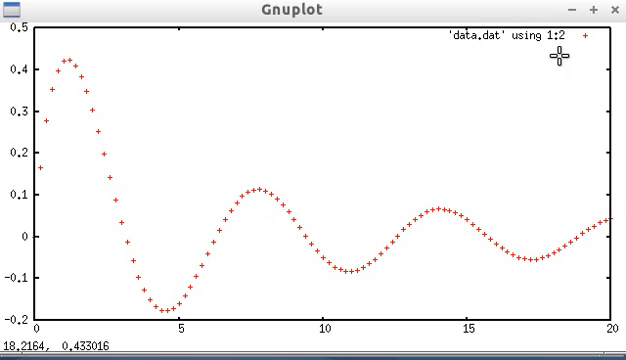
{"action": "mouse_move", "coordinate": [557, 55]}
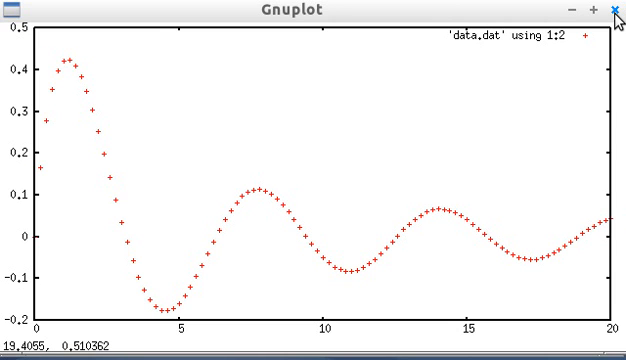
Close the plot window and turn on the grid with set grid.
{"action": "left_click", "coordinate": [616, 12]}
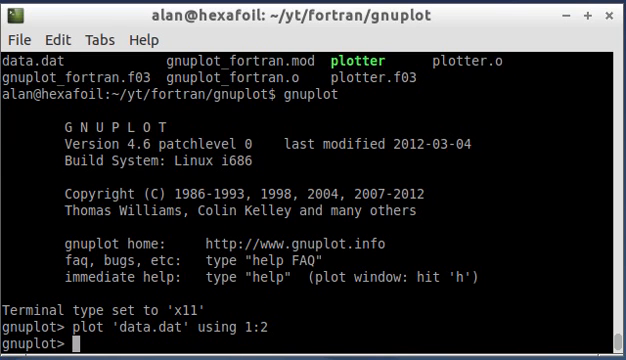
{"action": "type", "text": "set grid"}
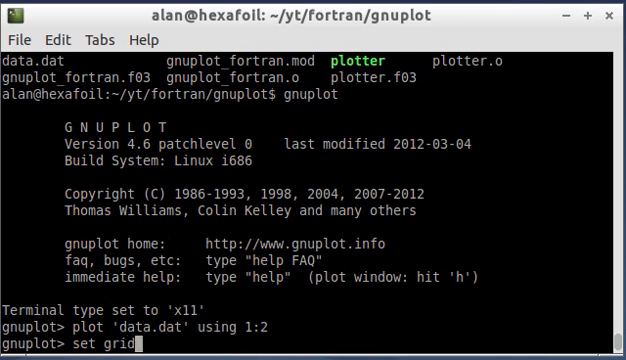
{"action": "key", "text": "Return"}
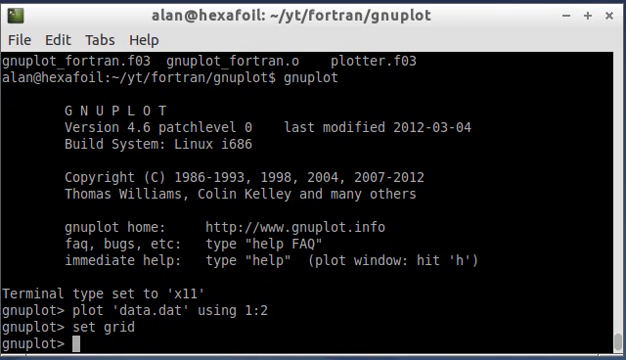
Set the title 'sin(x) / (x + 1)', turn the key off, and replot data.dat using 1:2.
{"action": "type", "text": "set title '"}
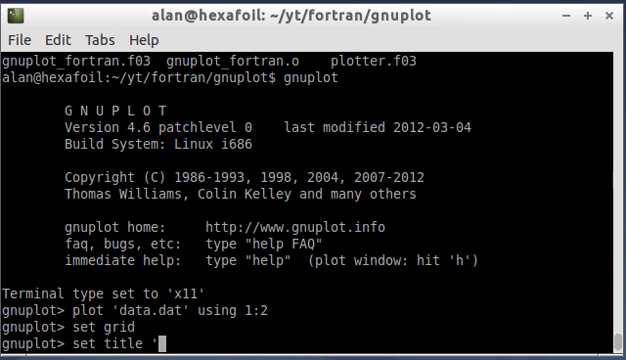
{"action": "type", "text": "sin(x) / ("}
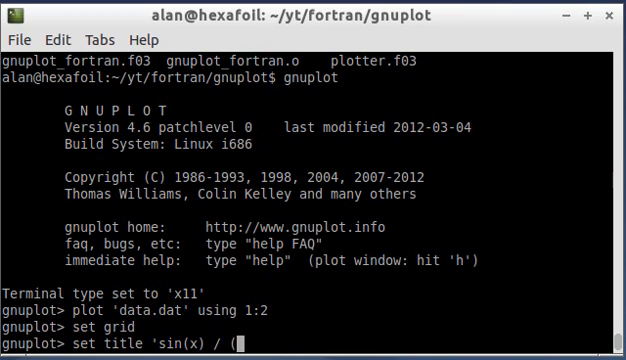
{"action": "type", "text": "x+"}
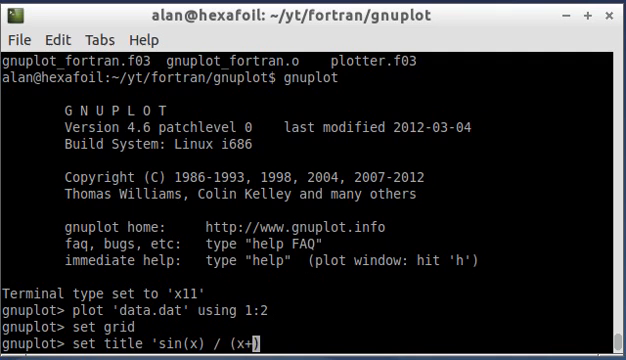
{"action": "key", "text": "Return"}
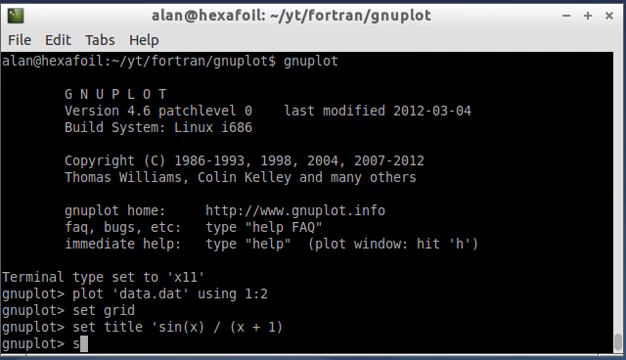
{"action": "type", "text": "et key off"}
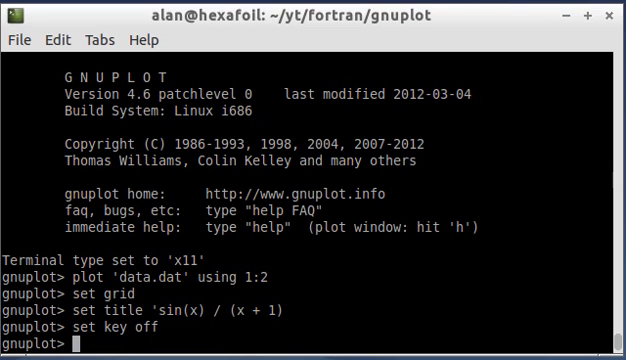
{"action": "type", "text": "plot 'data.dat' using 1:2"}
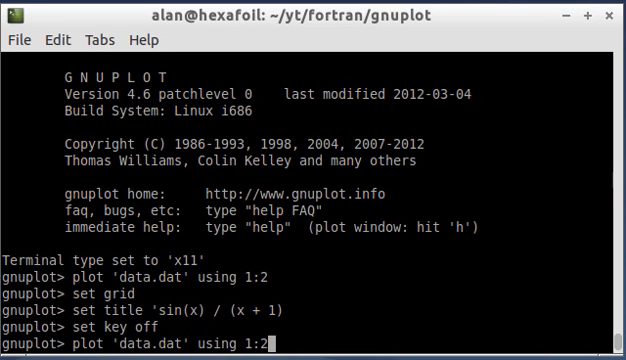
{"action": "key", "text": "Return"}
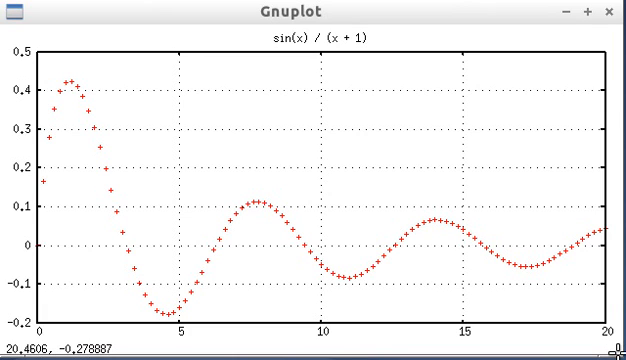
{"action": "mouse_move", "coordinate": [92, 198]}
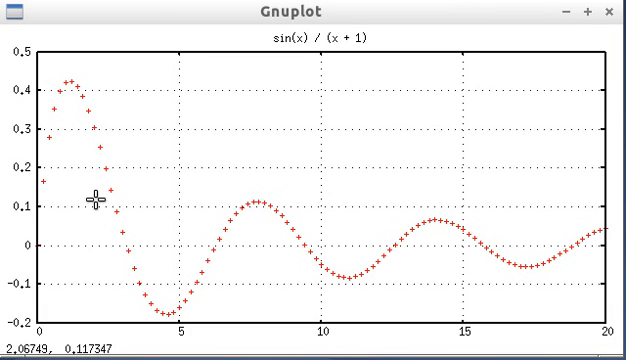
{"action": "mouse_move", "coordinate": [250, 193]}
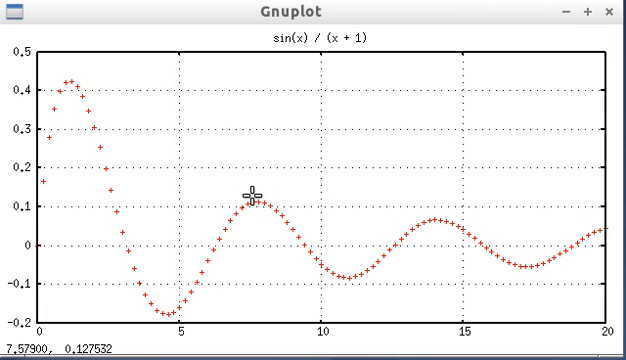
{"action": "mouse_move", "coordinate": [270, 220]}
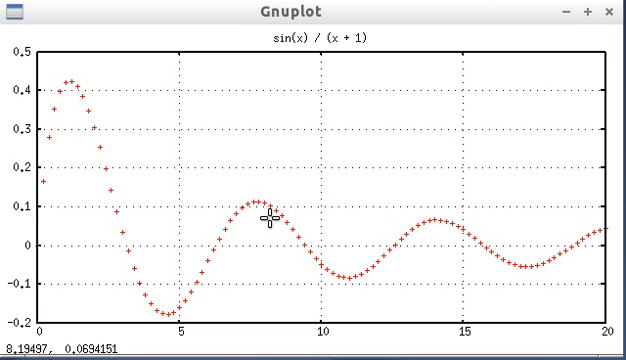
{"action": "mouse_move", "coordinate": [271, 221]}
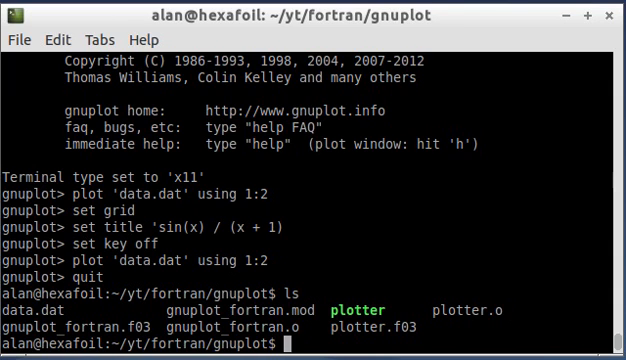
Run vim style.gnu to create the new gnuplot script.
{"action": "type", "text": "vim style.gnu"}
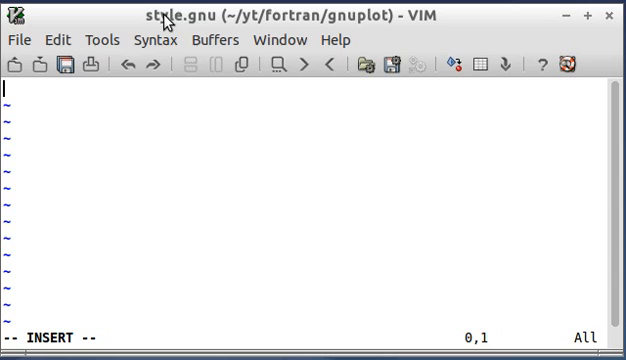
{"action": "mouse_move", "coordinate": [205, 30]}
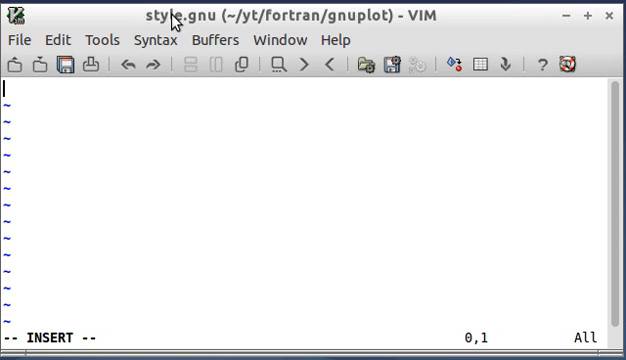
{"action": "mouse_move", "coordinate": [205, 44]}
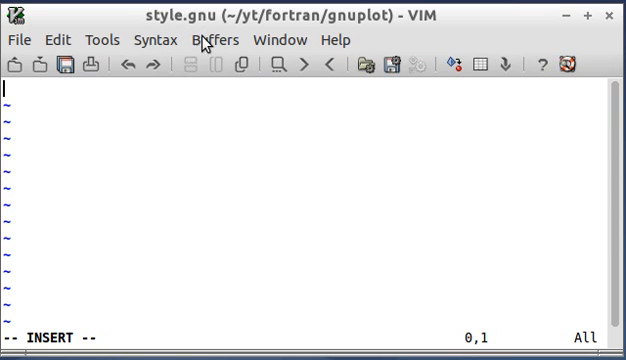
{"action": "mouse_move", "coordinate": [168, 16]}
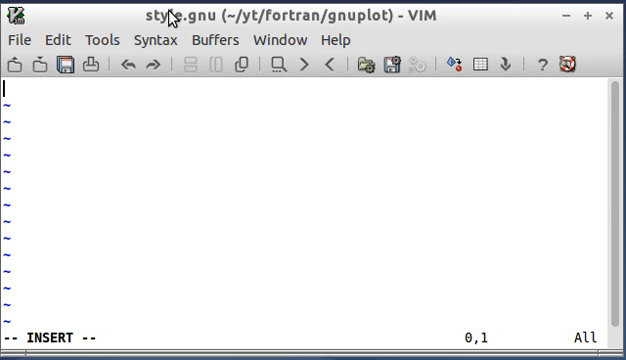
Write the pngcairo transparent enhanced terminal line with font "arial,10", fontscale 1.0 and a size.
{"action": "type", "text": "set term"}
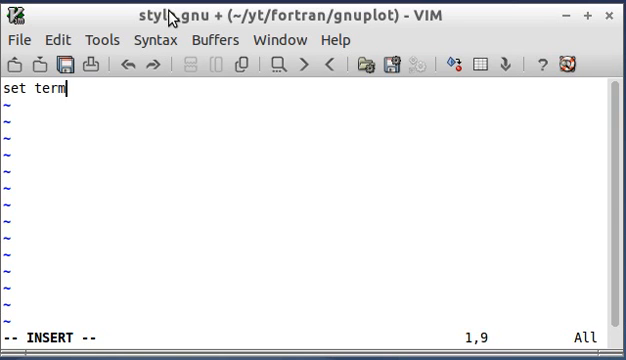
{"action": "type", "text": "inal pn"}
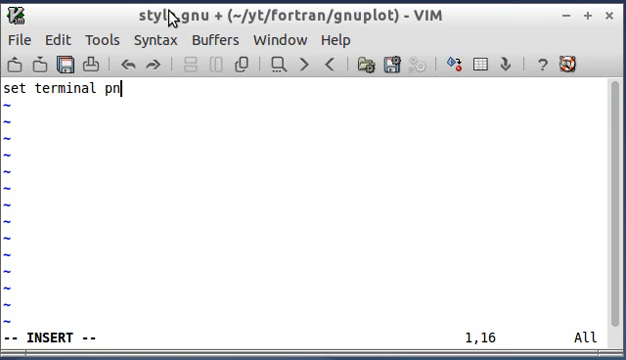
{"action": "type", "text": "gcairo"}
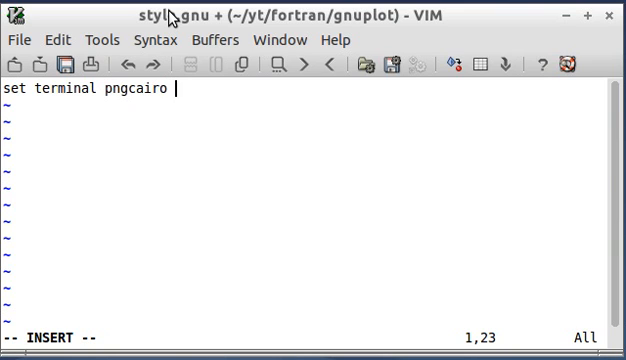
{"action": "type", "text": "tran"}
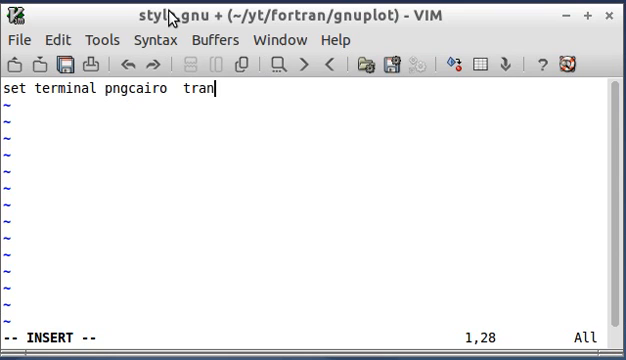
{"action": "type", "text": "parent"}
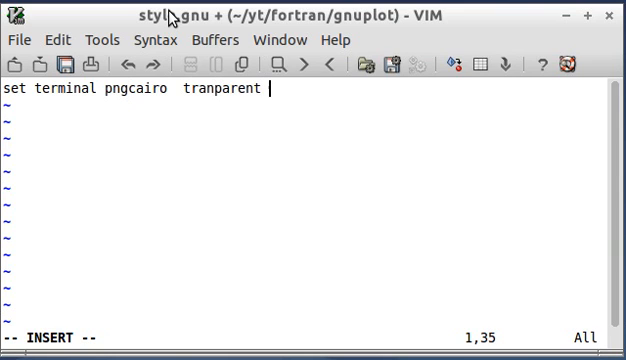
{"action": "type", "text": "enhanced"}
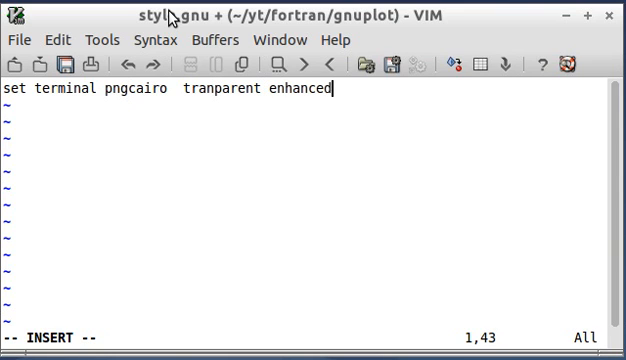
{"action": "type", "text": "font"}
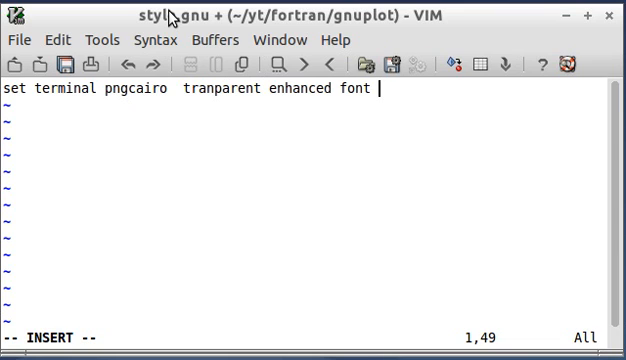
{"action": "type", "text": "\"arial,1"}
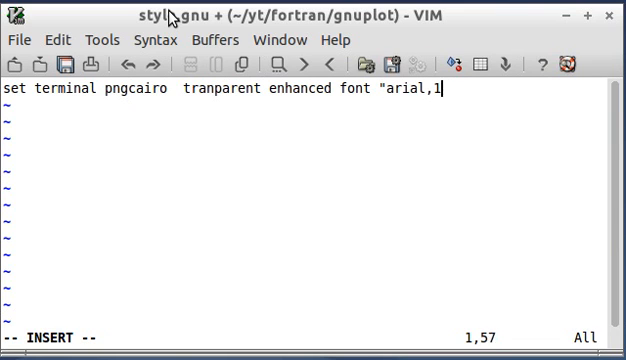
{"action": "type", "text": "0\""}
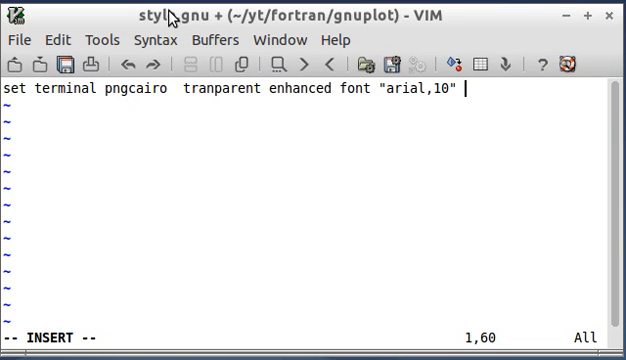
{"action": "type", "text": "font"}
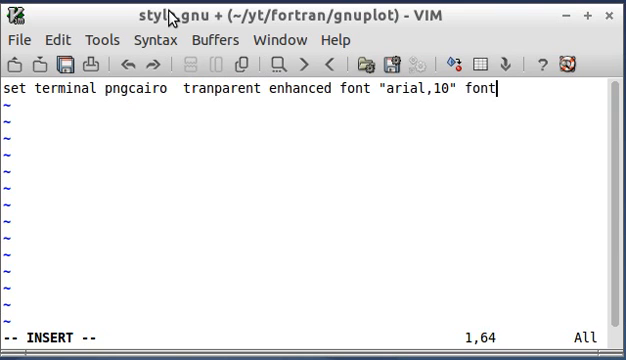
{"action": "type", "text": "scale 1.0"}
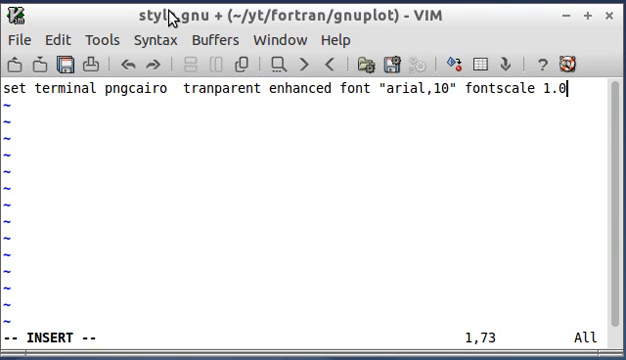
{"action": "type", "text": "size"}
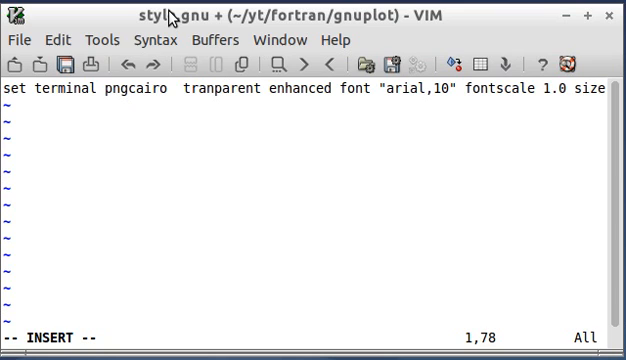
{"action": "type", "text": "640"}
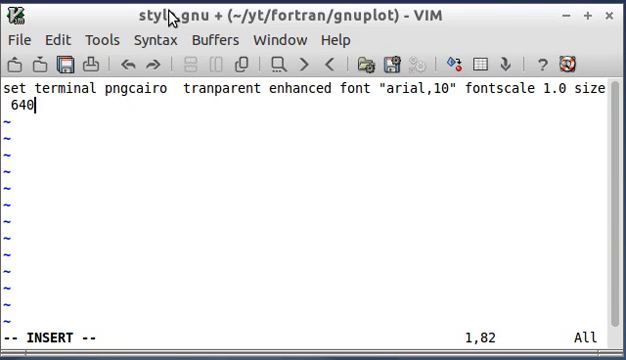
{"action": "key", "text": "BackSpace"}
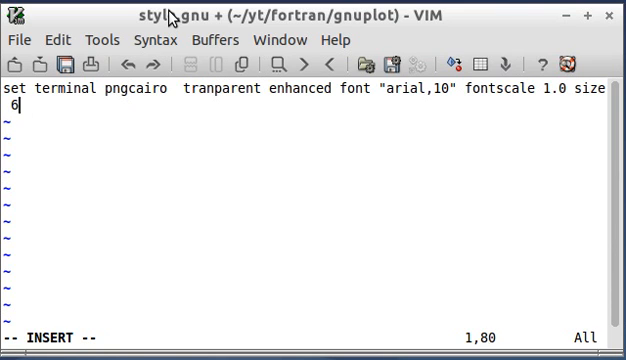
{"action": "type", "text": "00, 3"}
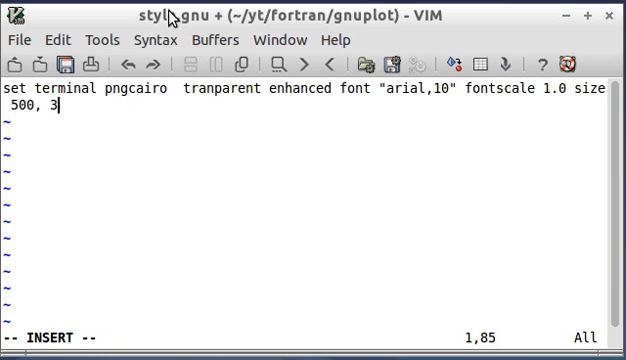
{"action": "type", "text": "00"}
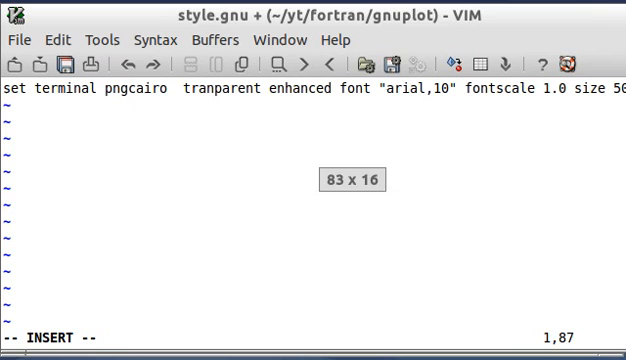
{"action": "type", "text": "300"}
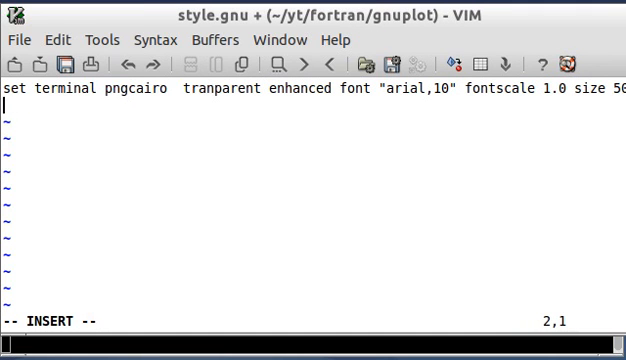
{"action": "mouse_move", "coordinate": [224, 165]}
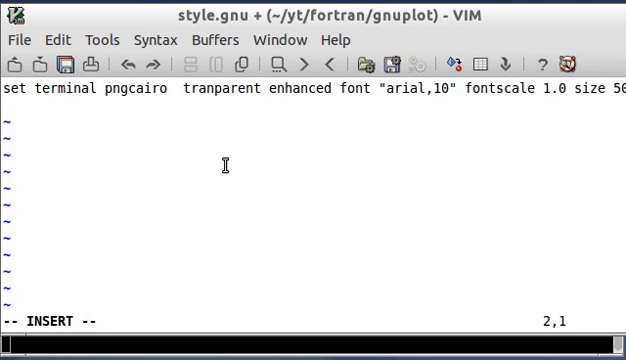
Add set output 'plot.png' and start a new line.
{"action": "type", "text": "set output"}
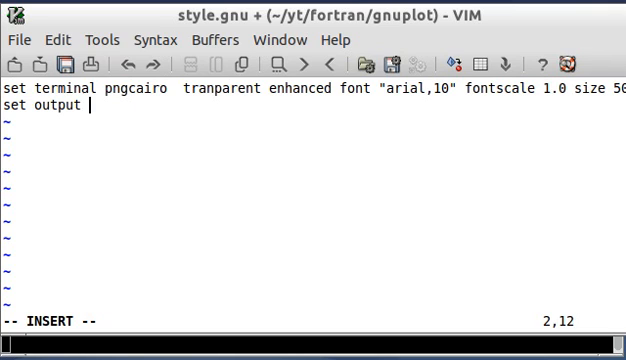
{"action": "type", "text": "'plot.png'"}
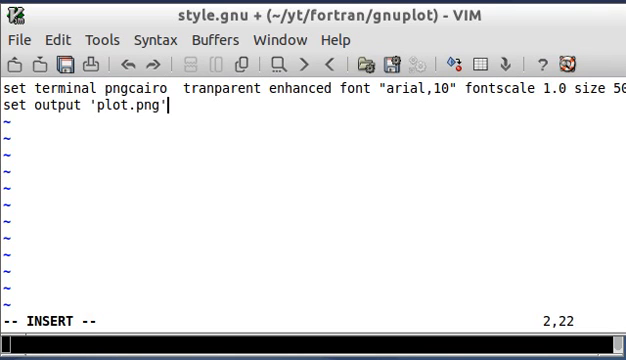
{"action": "key", "text": "Return"}
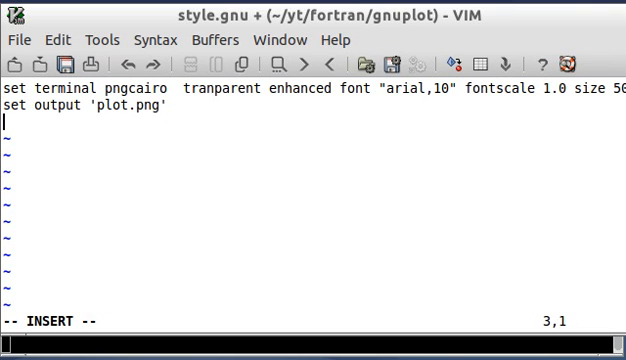
Add lines setting the title 'sin(x) / (x + 1)' and the x-axis label 'Time'.
{"action": "type", "text": "set"}
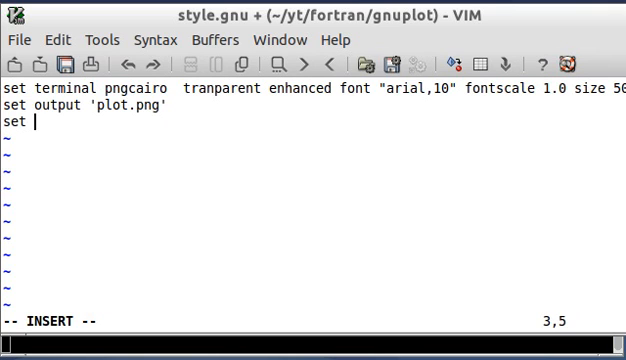
{"action": "type", "text": "title '"}
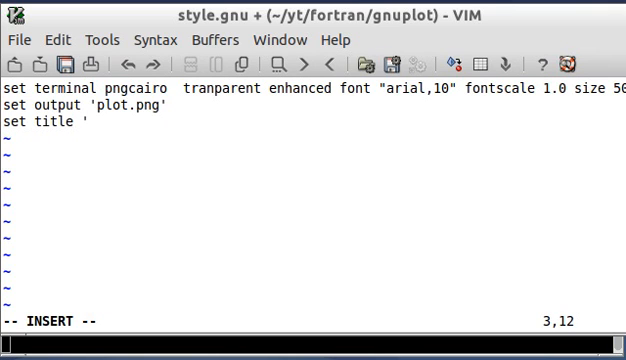
{"action": "type", "text": "sin"}
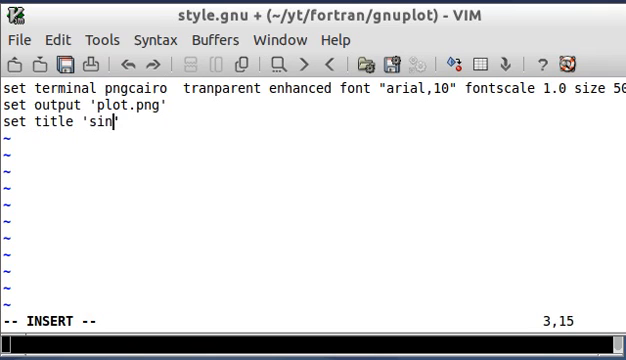
{"action": "type", "text": "(x) / ()"}
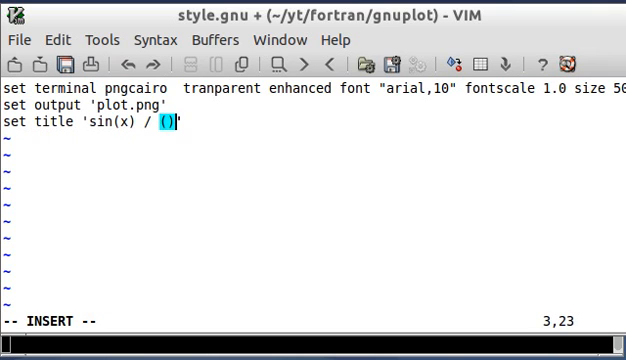
{"action": "type", "text": "x + 1"}
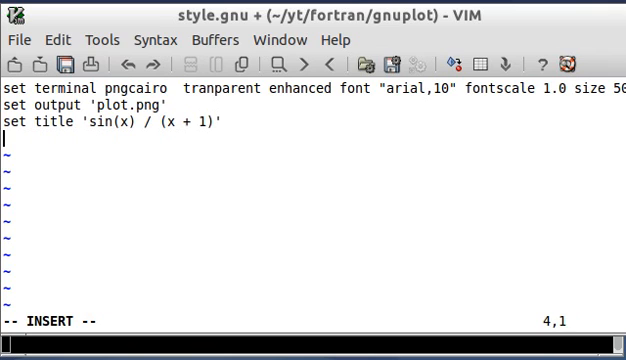
{"action": "type", "text": "set x la"}
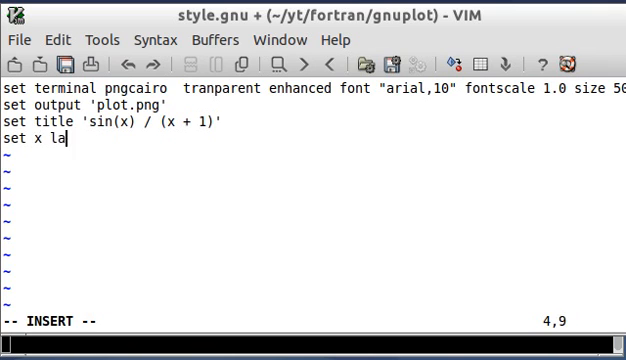
{"action": "type", "text": "bel ''"}
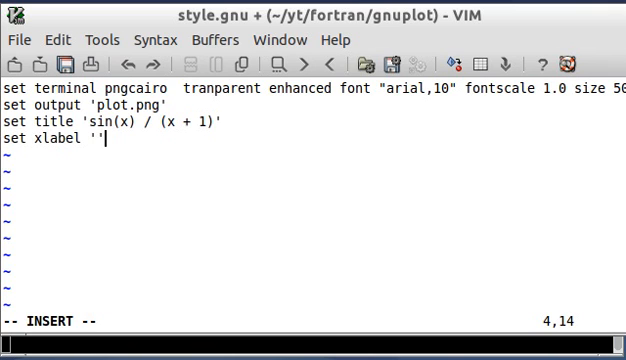
{"action": "key", "text": "BackSpace"}
{"action": "type", "text": "Time"}
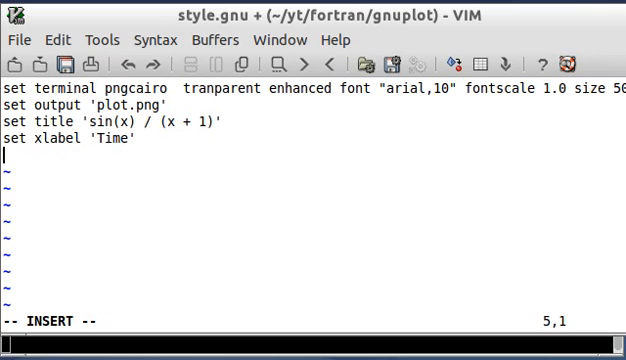
Add set ylabel 'Energy' and begin a new line.
{"action": "type", "text": "set yl"}
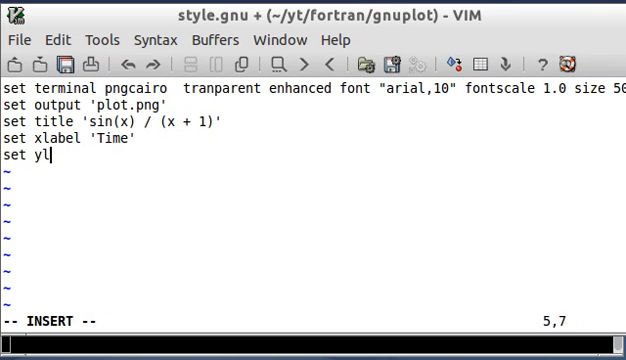
{"action": "type", "text": "abel 'E"}
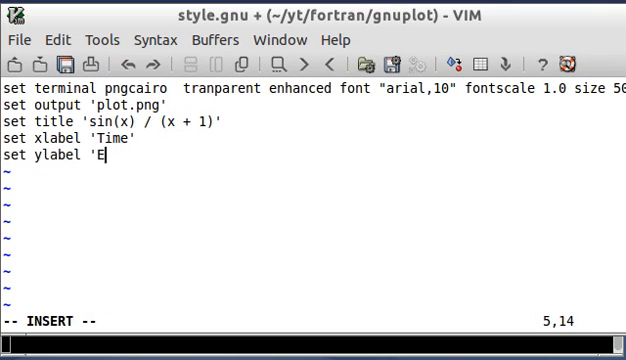
{"action": "type", "text": "nergy'"}
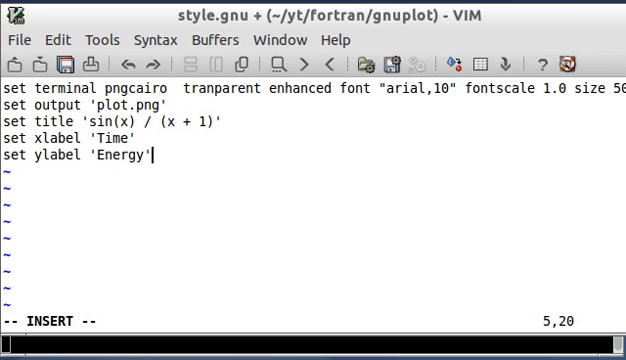
{"action": "key", "text": "Return"}
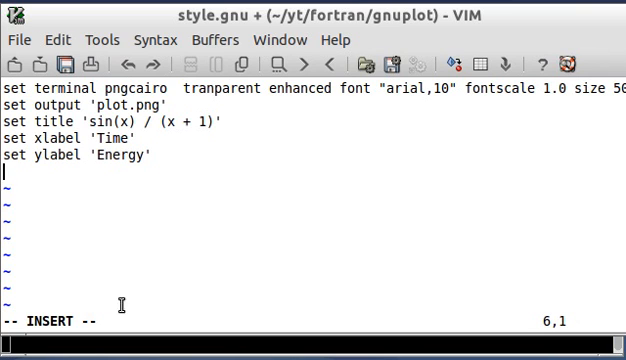
{"action": "mouse_move", "coordinate": [523, 49]}
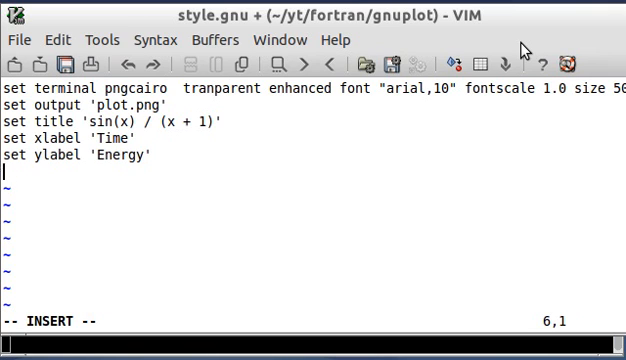
Add set grid, set key off, and plot 'data.dat' with linespoints ls 6 lc 7.
{"action": "type", "text": "set grid"}
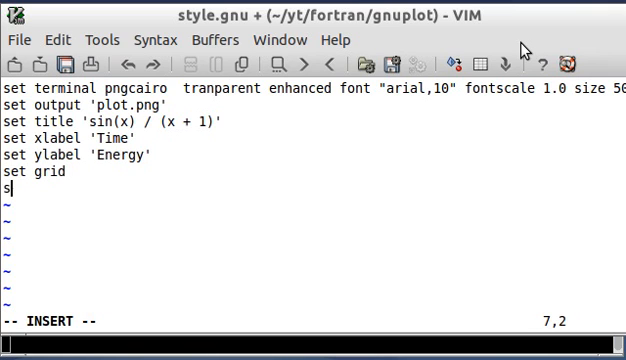
{"action": "type", "text": "et key off"}
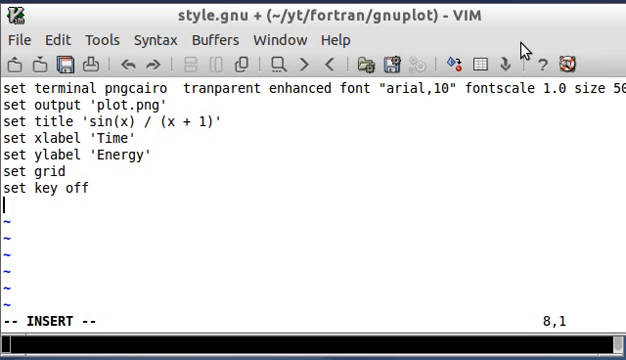
{"action": "type", "text": "plot '"}
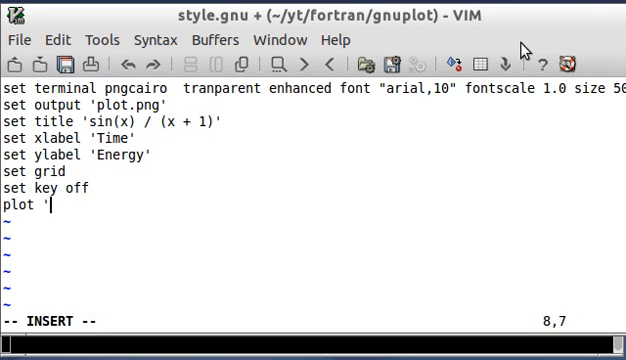
{"action": "type", "text": "data.dat'"}
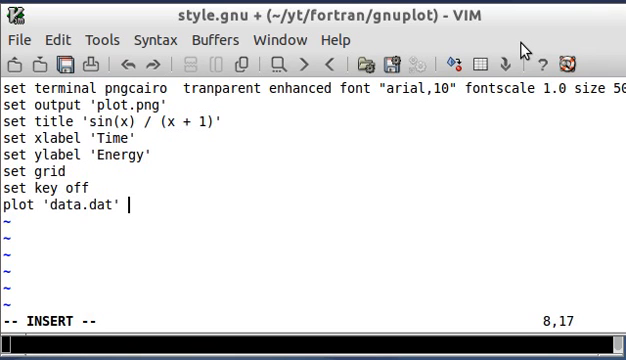
{"action": "type", "text": "with linespoints"}
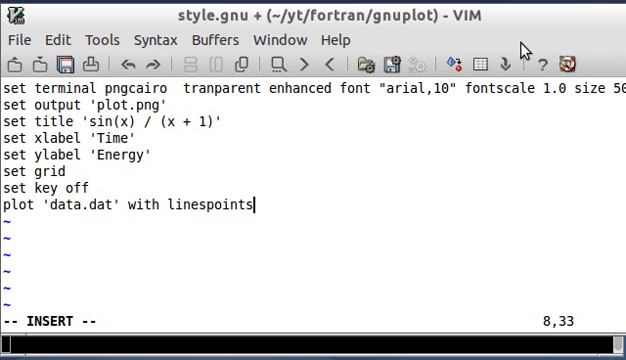
{"action": "mouse_move", "coordinate": [294, 227]}
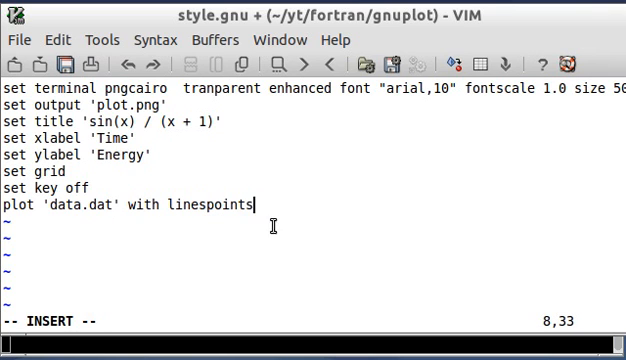
{"action": "type", "text": "l"}
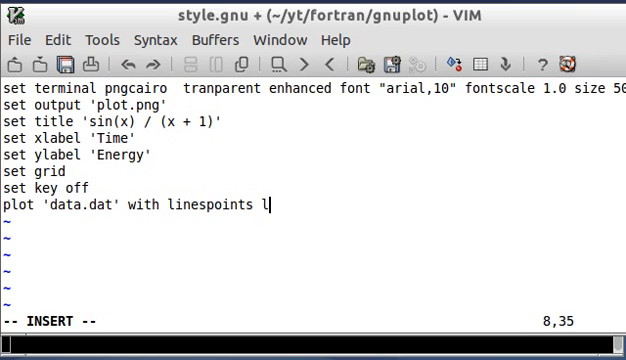
{"action": "type", "text": "s 6"}
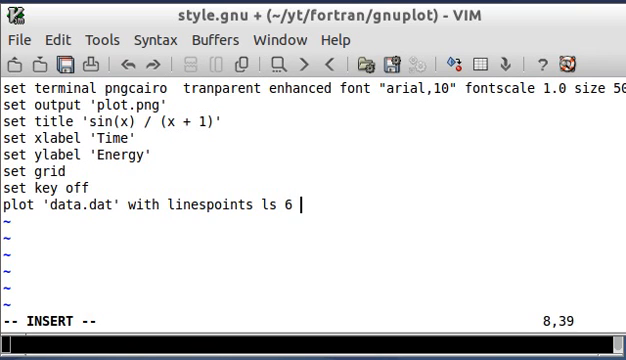
{"action": "type", "text": "lc 7"}
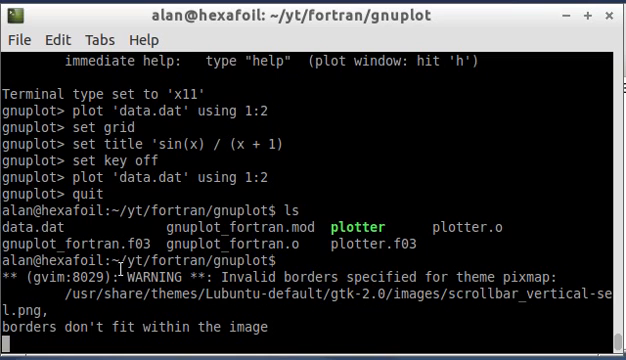
Clear the old gnuplot output from the terminal screen.
{"action": "type", "text": "cl"}
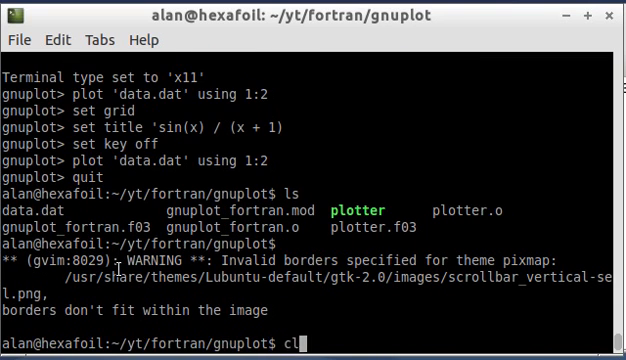
{"action": "key", "text": "Return"}
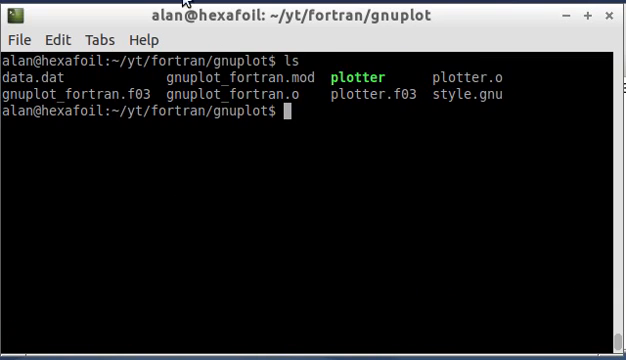
{"action": "mouse_move", "coordinate": [430, 100]}
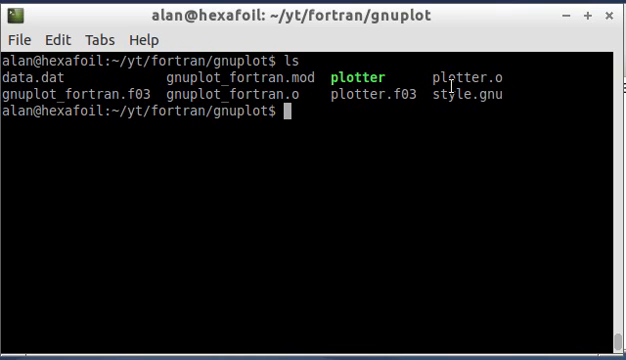
{"action": "mouse_move", "coordinate": [502, 156]}
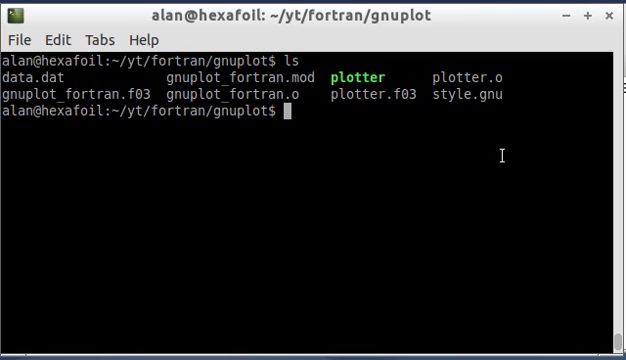
{"action": "mouse_move", "coordinate": [85, 105]}
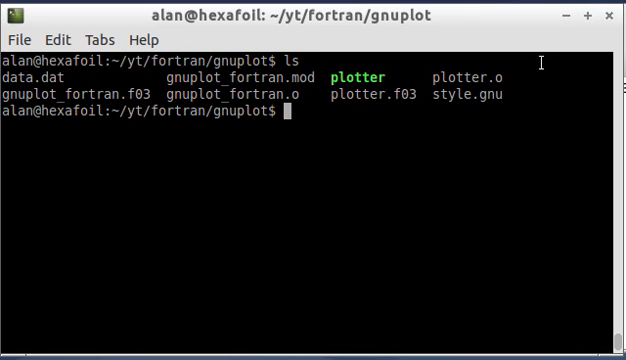
Run sudo gnuplot style.gnu, getting an unrecognized terminal option error.
{"action": "type", "text": "sudo gnuplot"}
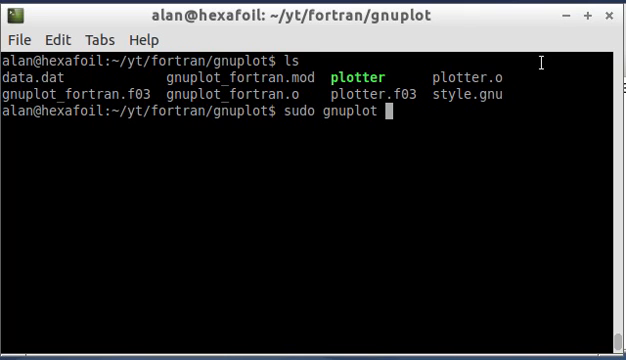
{"action": "type", "text": "st"}
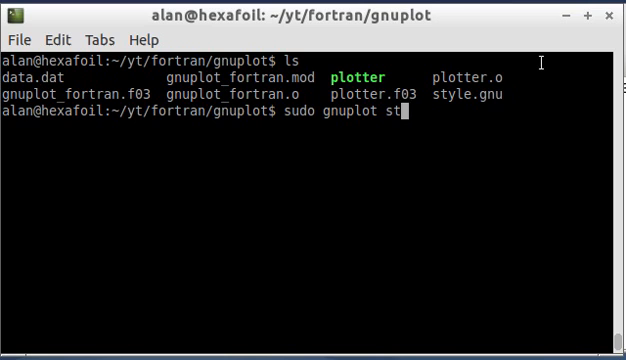
{"action": "key", "text": "Return"}
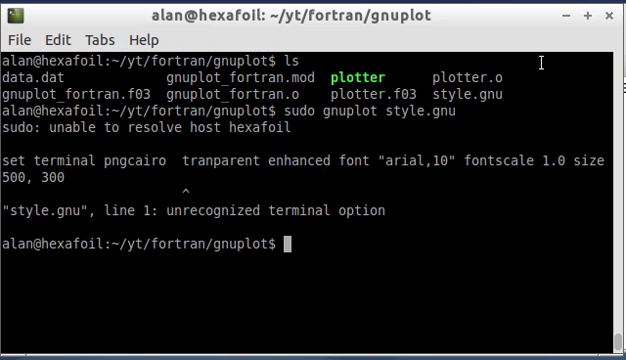
{"action": "mouse_move", "coordinate": [474, 38]}
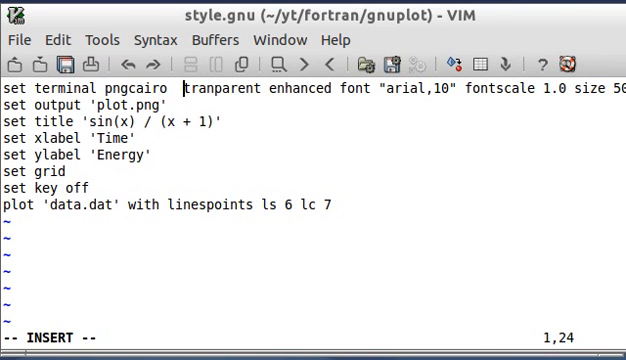
Fix 'tranparent' to 'transparent', rerun gnuplot on style.gnu, and list the folder.
{"action": "type", "text": "sudo gnuplot style.gnu"}
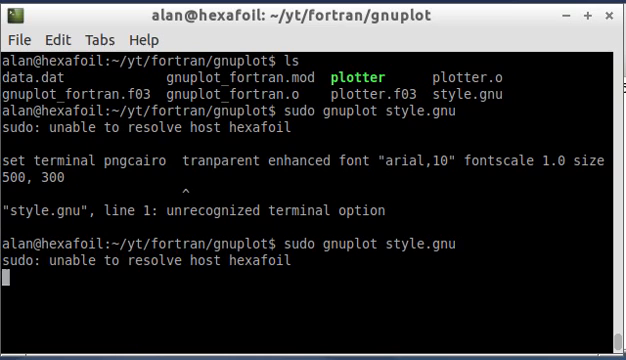
{"action": "key", "text": "Return"}
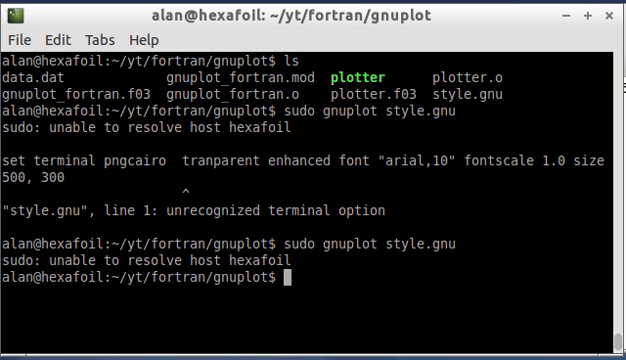
{"action": "type", "text": "ls"}
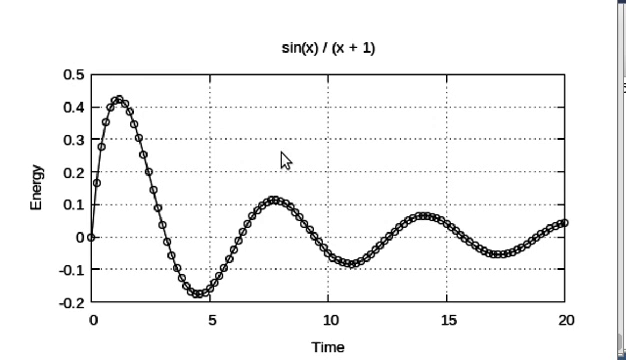
{"action": "mouse_move", "coordinate": [505, 153]}
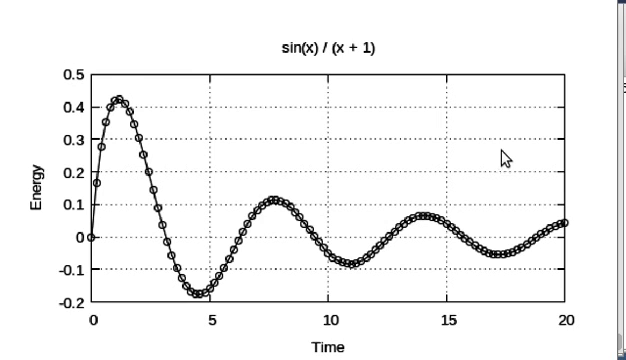
{"action": "mouse_move", "coordinate": [402, 90]}
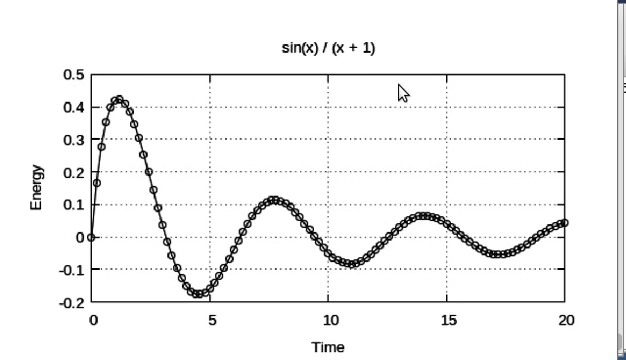
{"action": "mouse_move", "coordinate": [484, 208]}
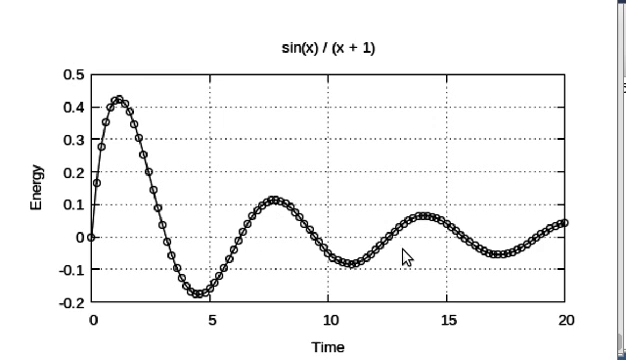
{"action": "mouse_move", "coordinate": [564, 212]}
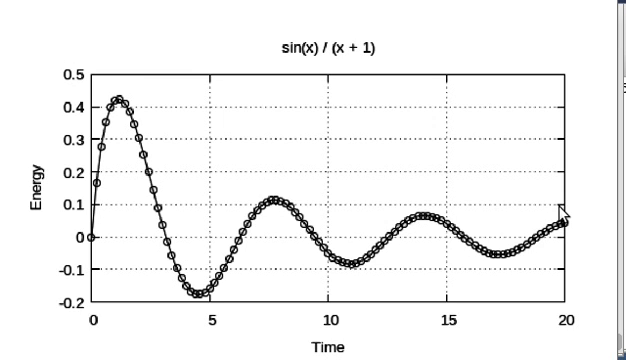